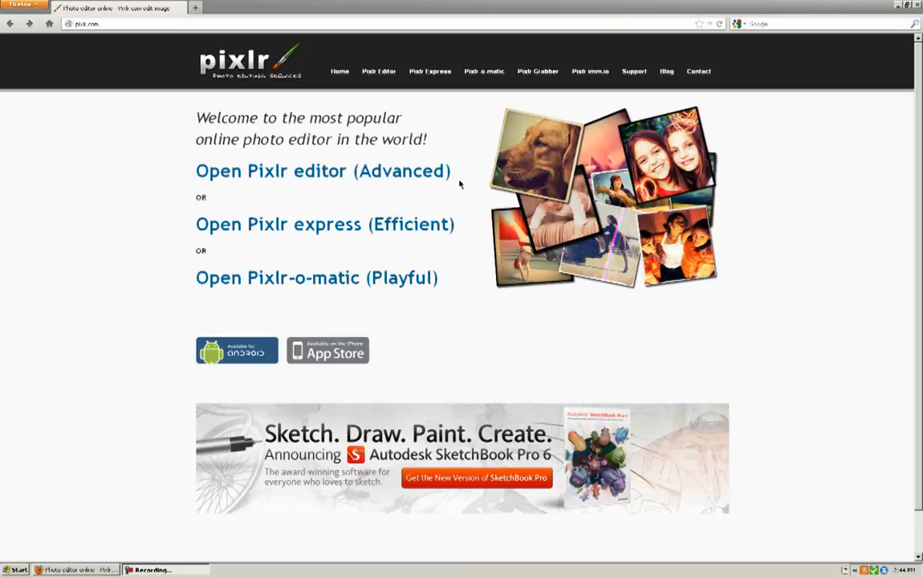
mouse_move(464, 333)
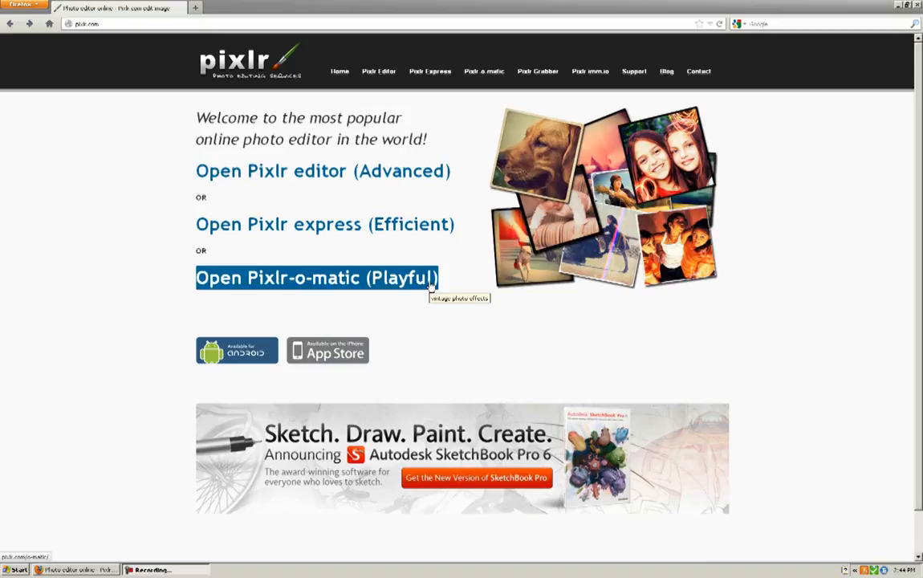
Launch Pixlr-o-matic (Playful) to reach its image-source start screen
left_click(316, 277)
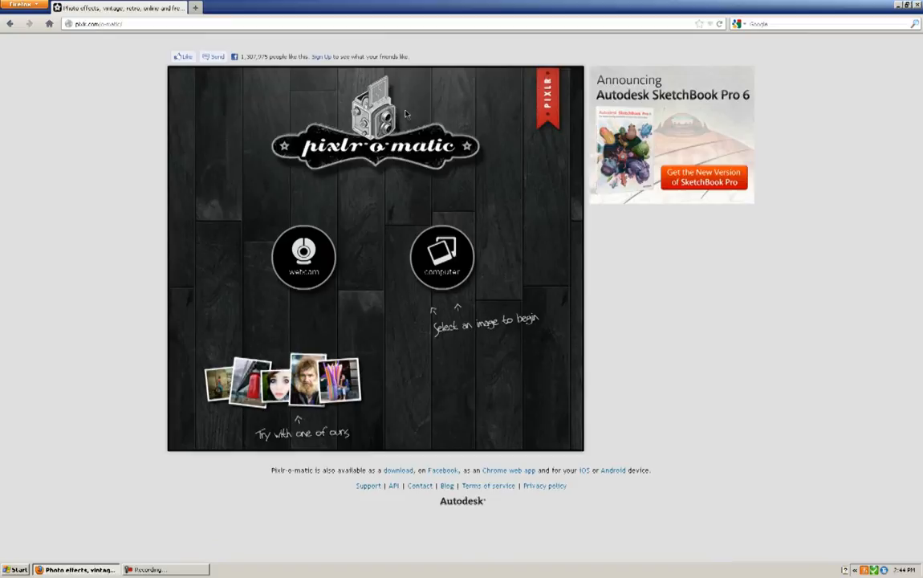
mouse_move(599, 259)
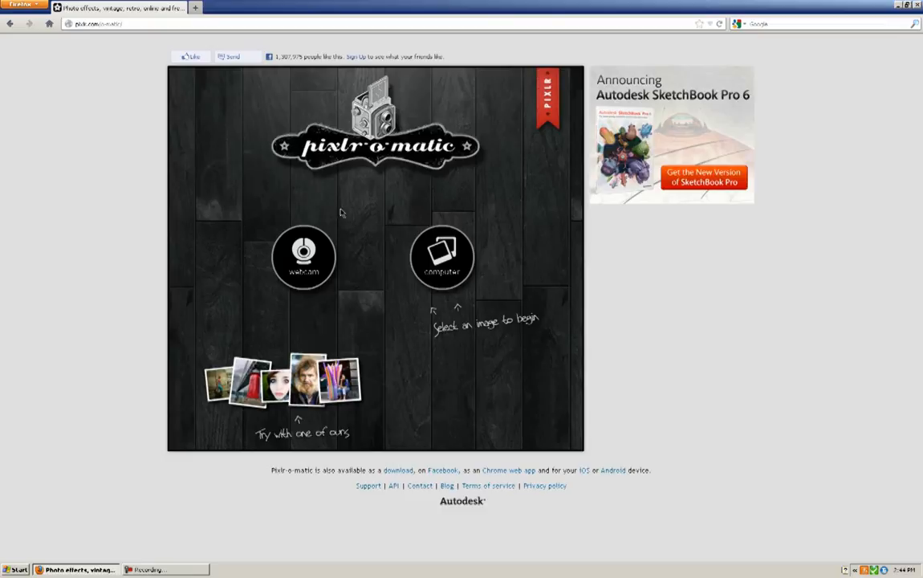
mouse_move(306, 263)
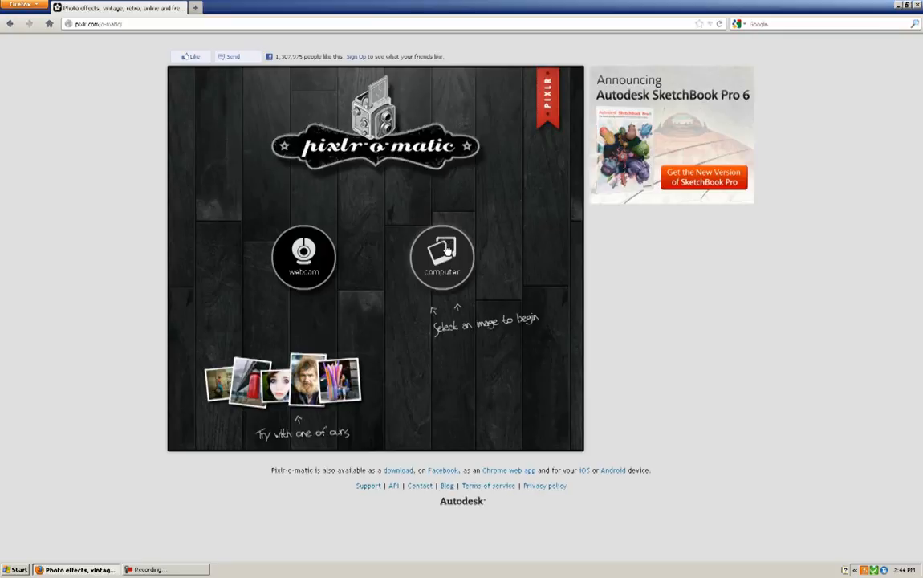
Load the tube-slide photo from the computer into the effects editor
left_click(440, 257)
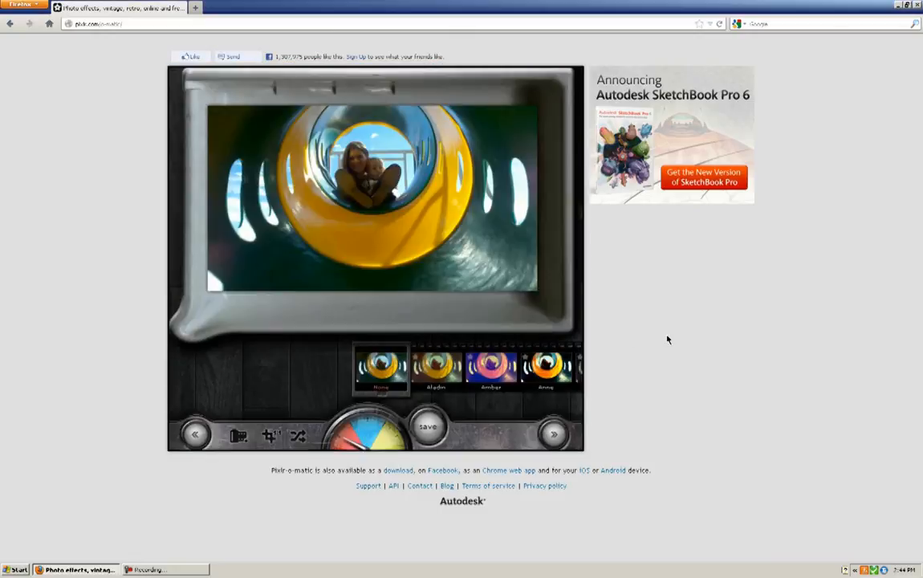
mouse_move(549, 190)
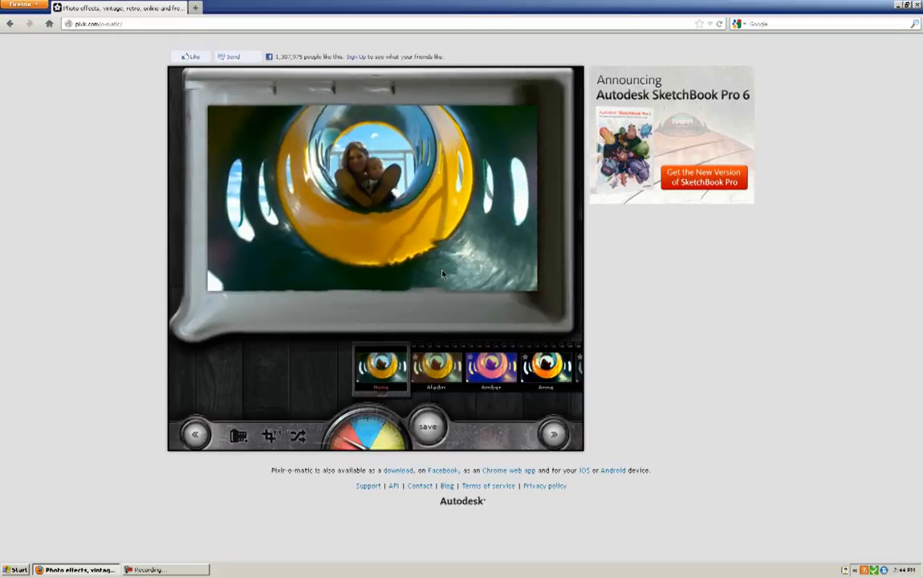
mouse_move(473, 268)
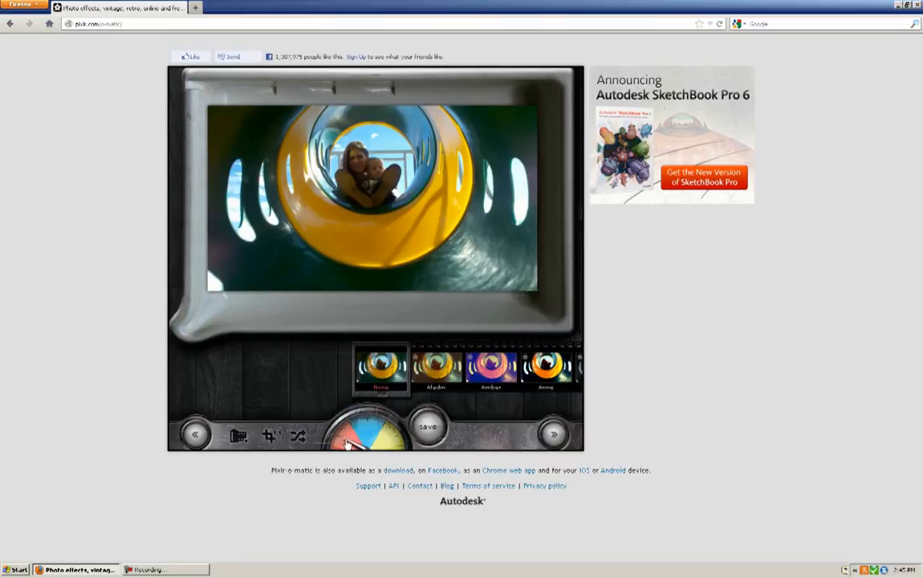
Try the Aladin colour effect, then another purple-toned effect like Ramona
left_click(436, 371)
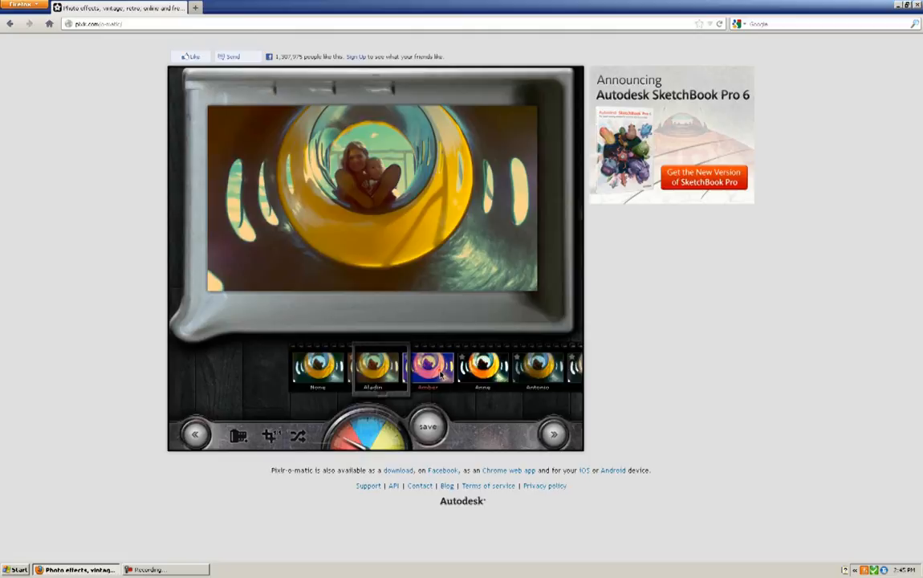
left_click(378, 376)
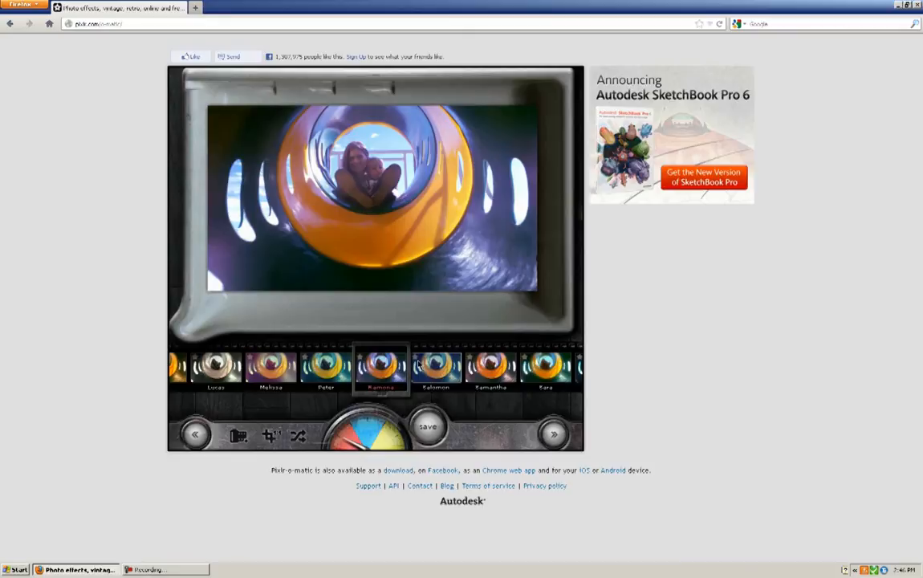
mouse_move(348, 439)
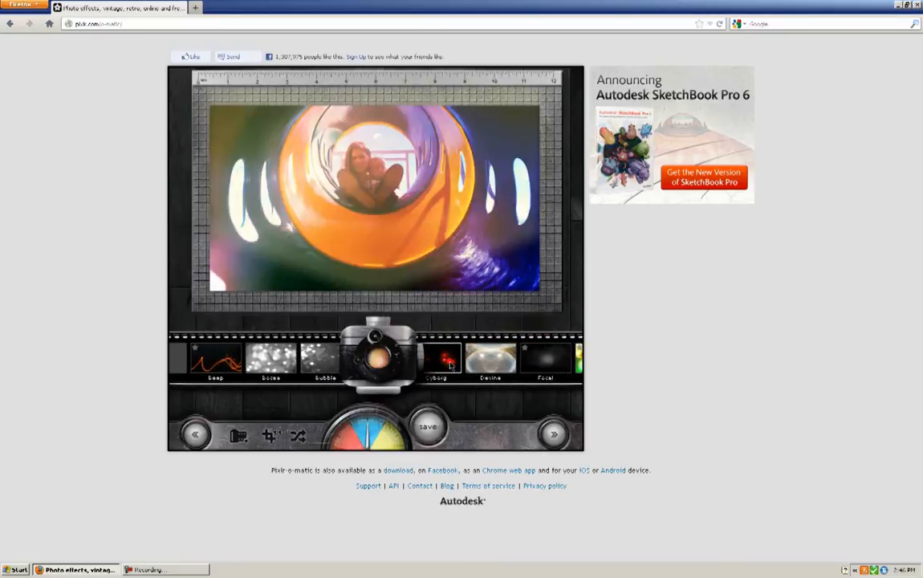
Preview light overlays such as Glitter bokeh spots on the photo
left_click(440, 361)
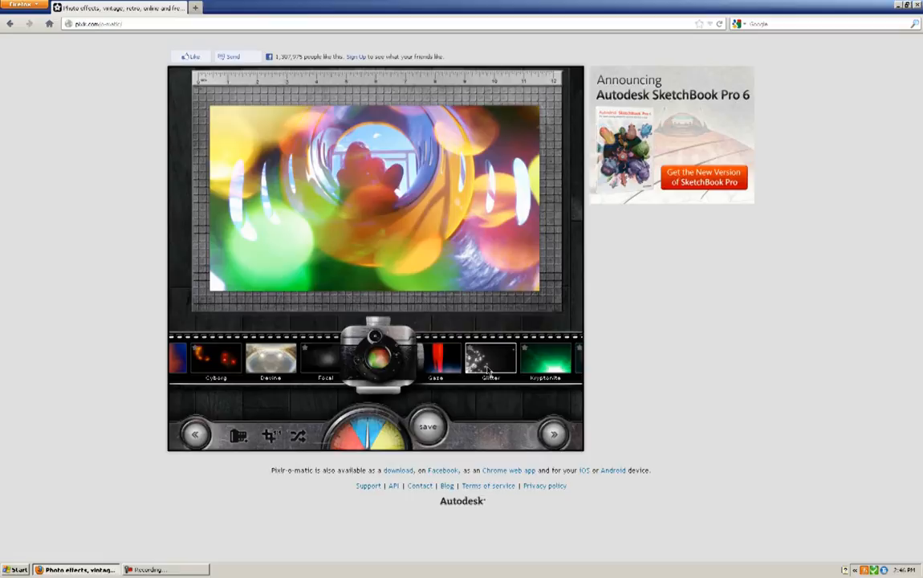
left_click(553, 432)
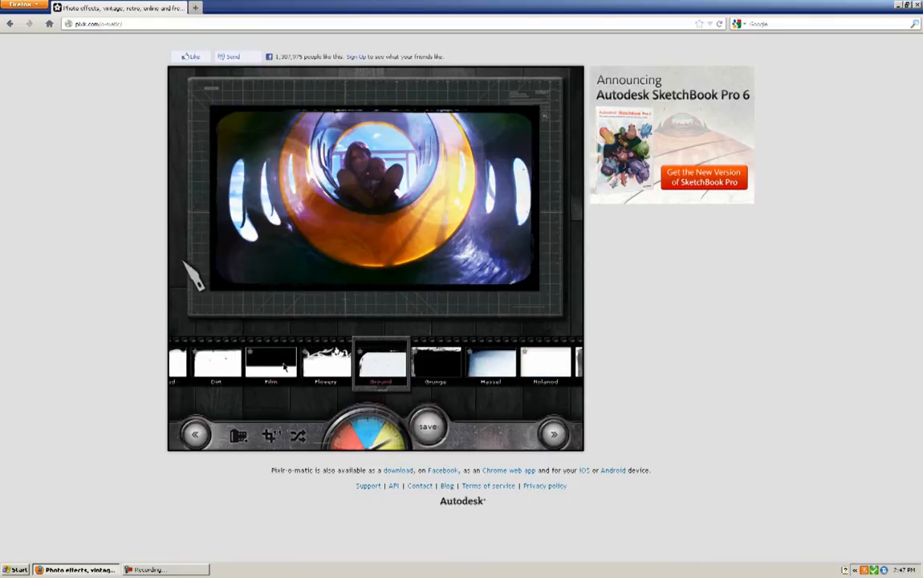
mouse_move(297, 379)
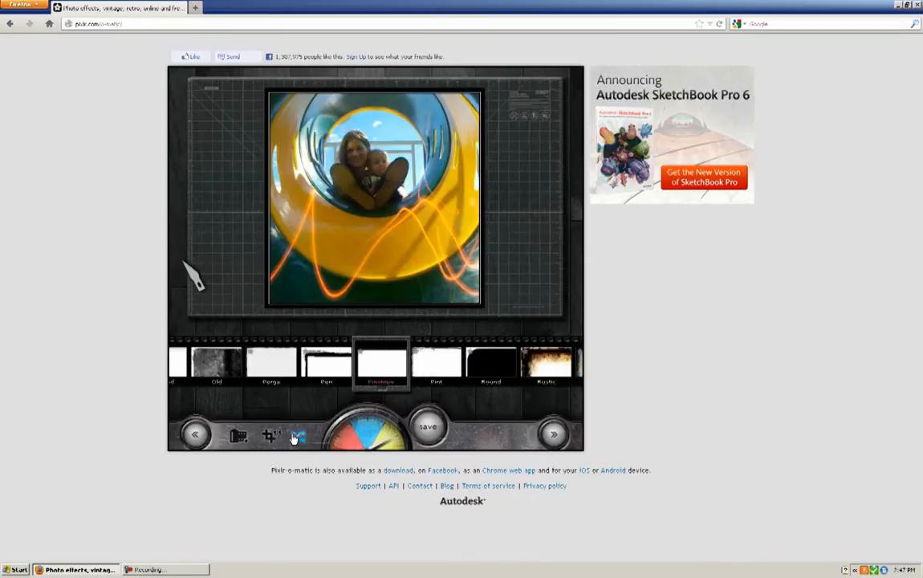
Return to overlays, apply the grungy Sand border, and finish editing to save
left_click(554, 433)
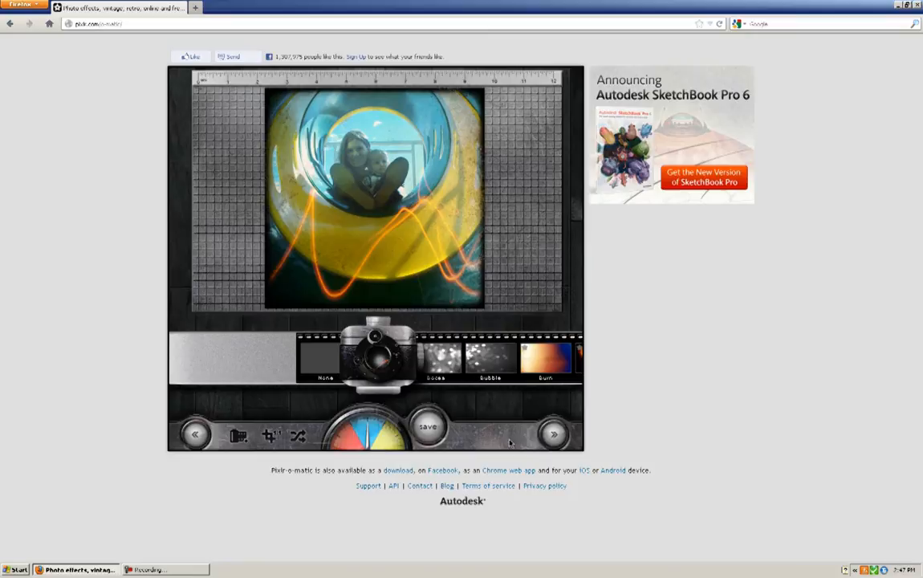
left_click(429, 428)
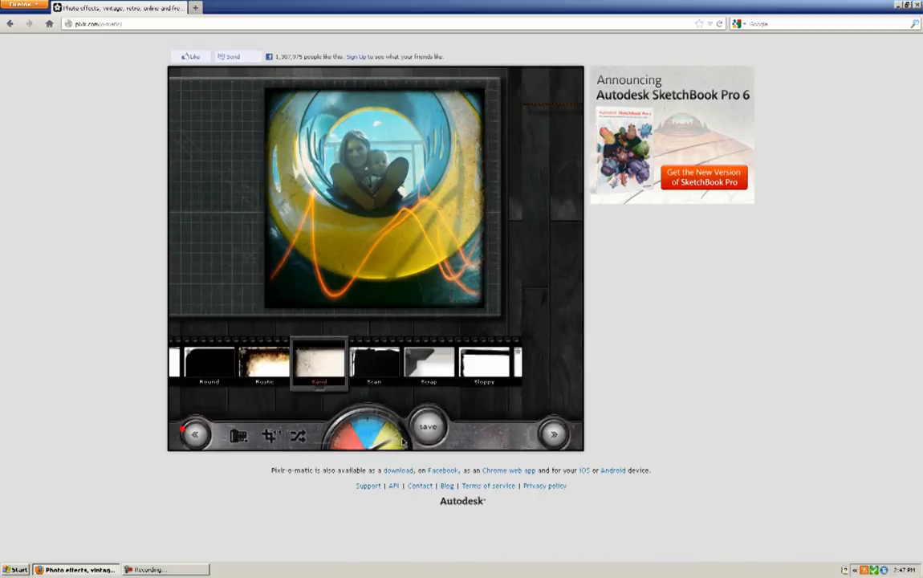
left_click(425, 429)
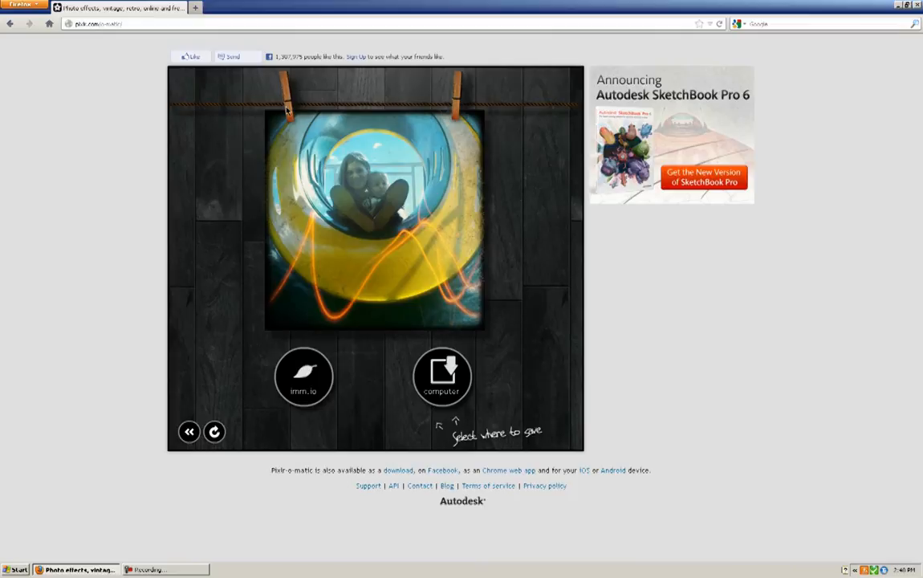
mouse_move(511, 353)
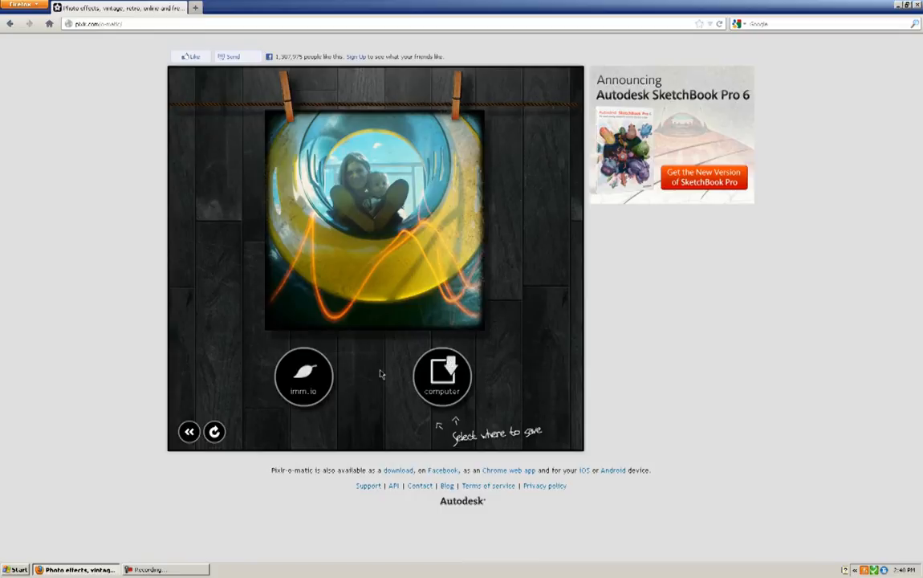
mouse_move(444, 381)
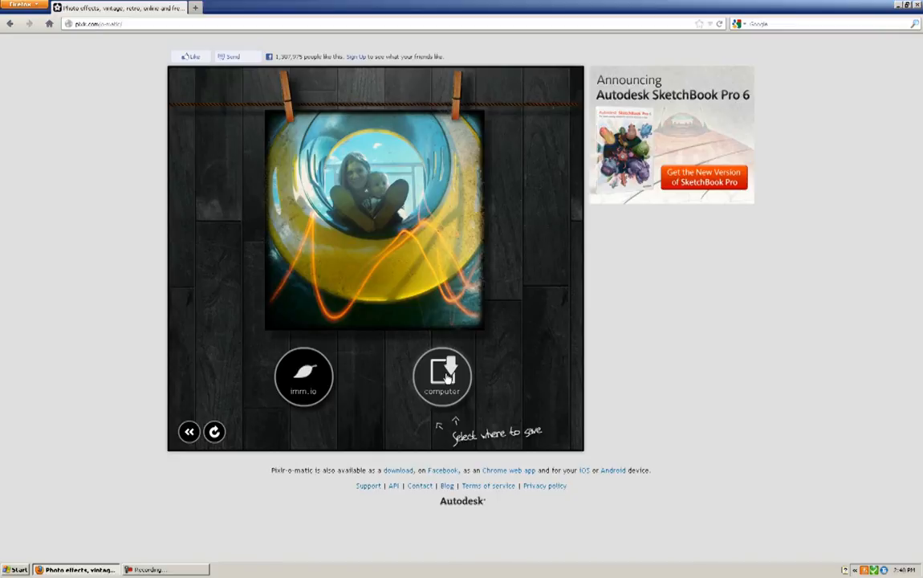
Choose the computer as the save destination and enter a file name
left_click(442, 377)
type("Trent on")
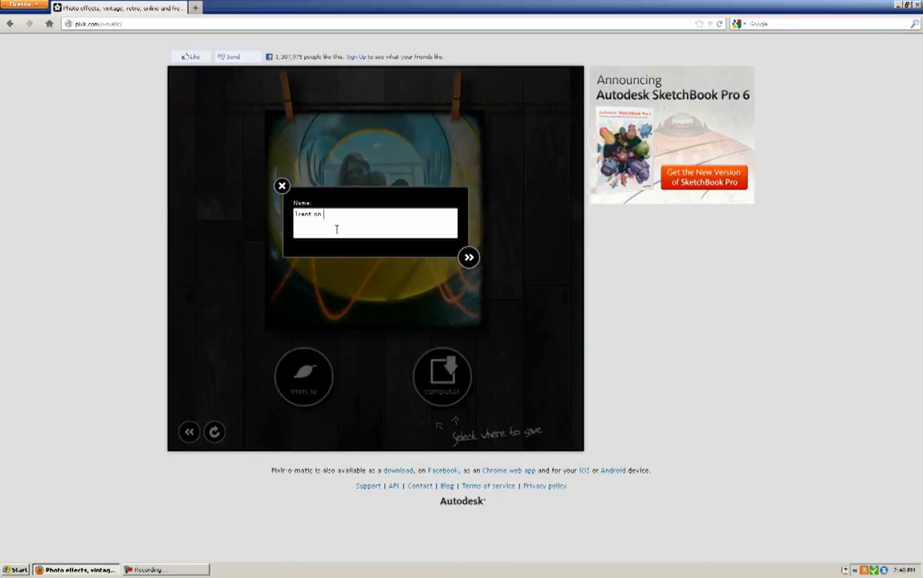
Save the photo as 'Trent on the Slide' JPG in Pixlr Photos
left_click(468, 257)
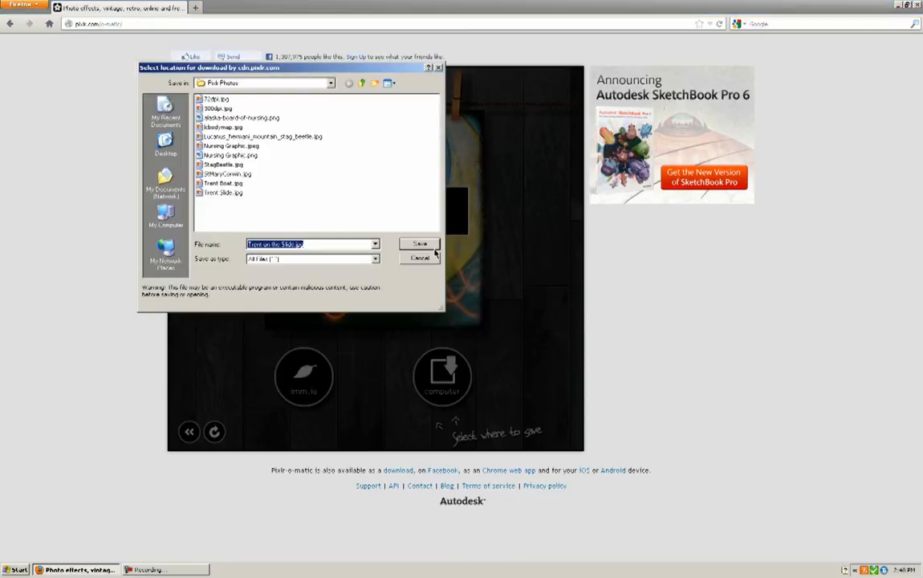
left_click(419, 244)
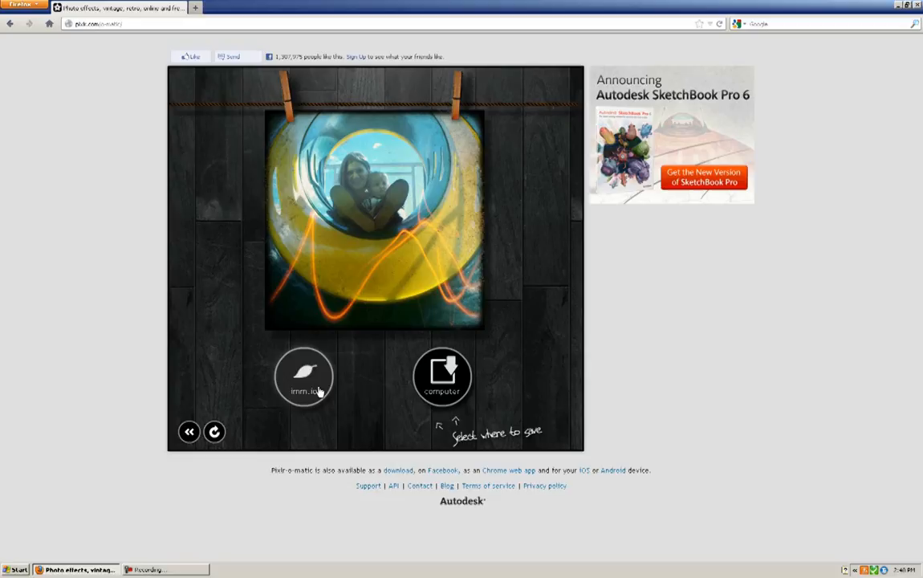
mouse_move(441, 379)
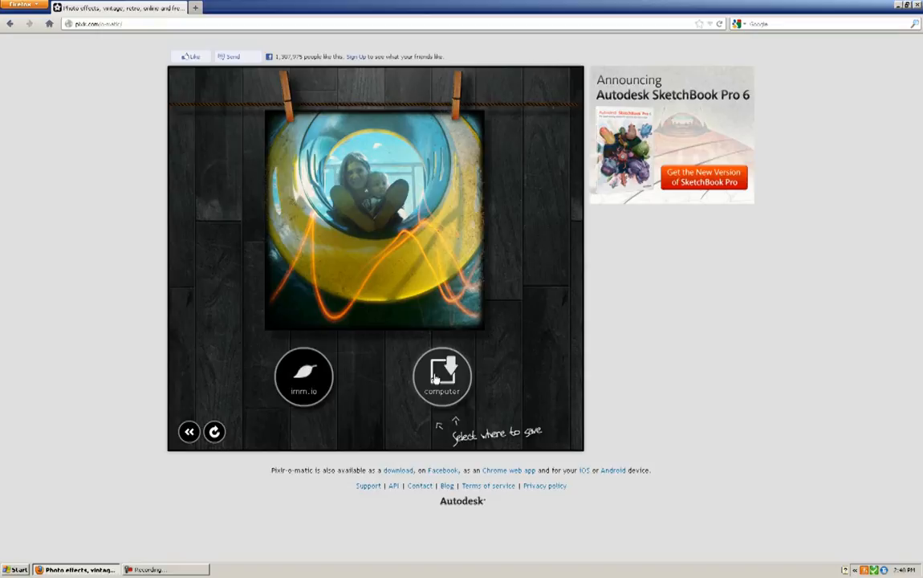
mouse_move(321, 375)
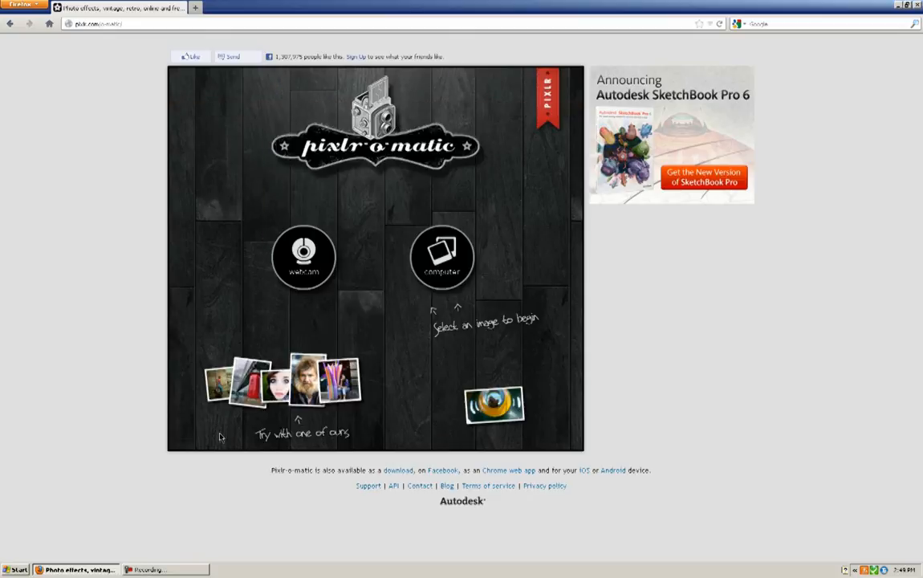
mouse_move(363, 349)
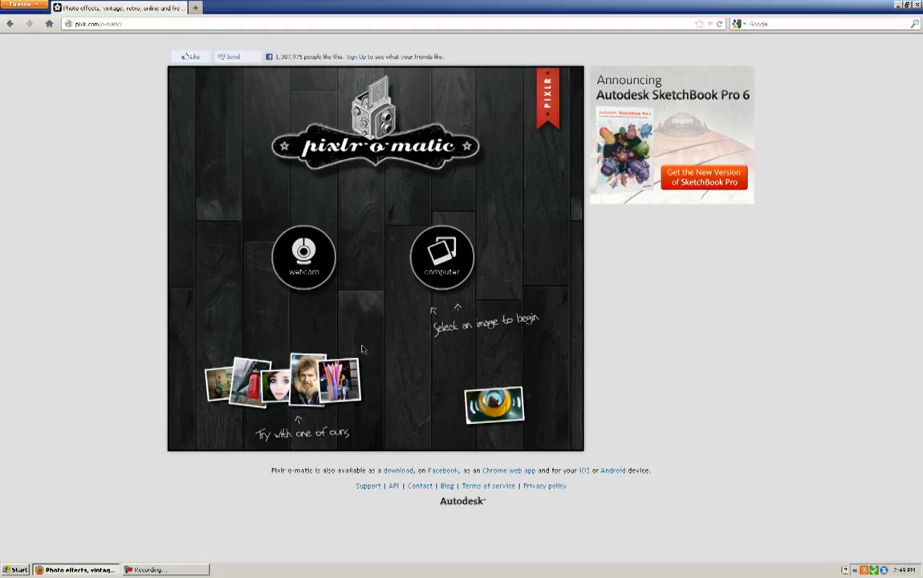
mouse_move(502, 412)
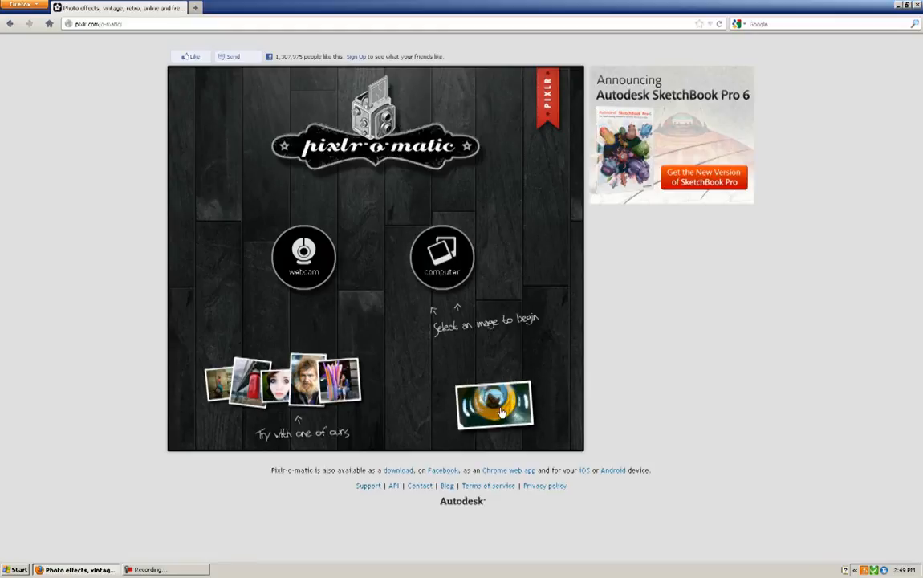
mouse_move(480, 405)
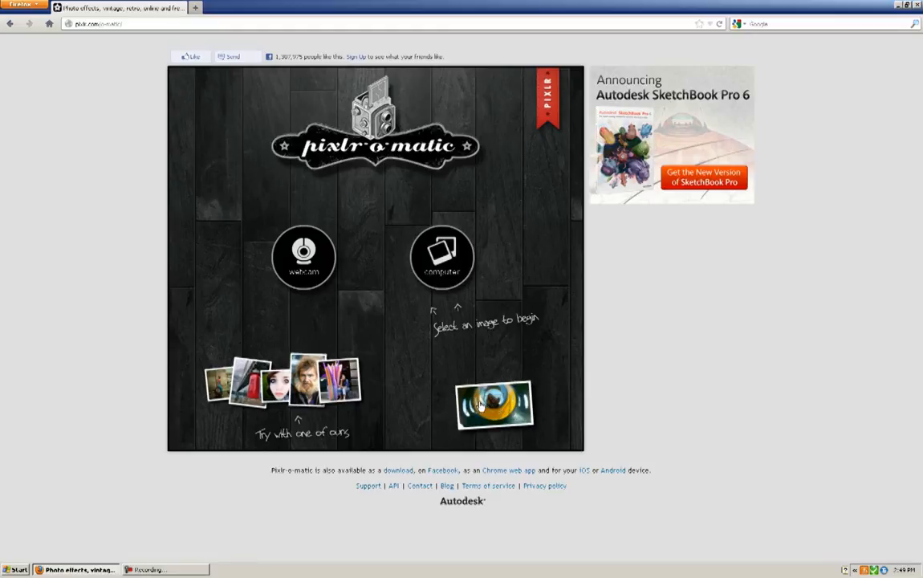
Reopen the saved tube-slide photo from its start-screen thumbnail
left_click(494, 407)
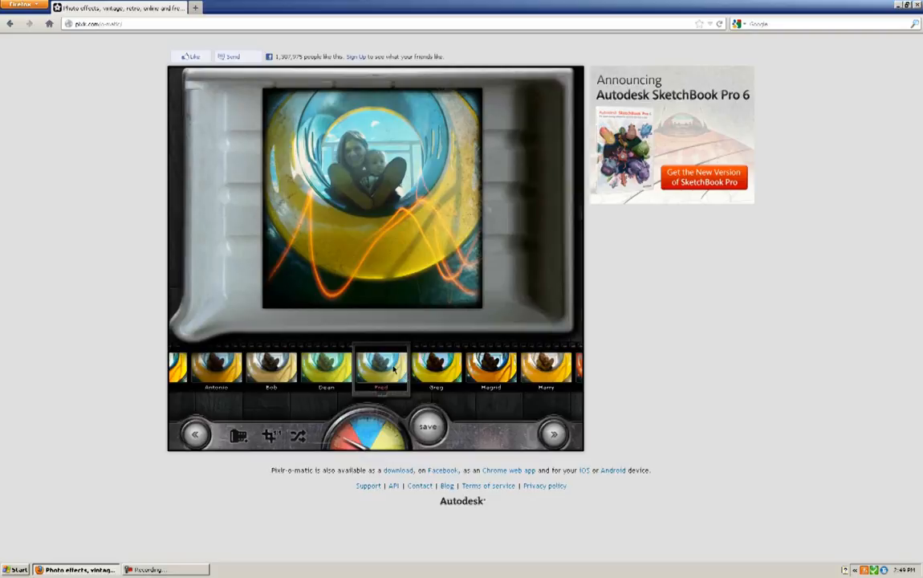
Go back to the Pixlr home page and launch Pixlr express (Efficient)
left_click(10, 21)
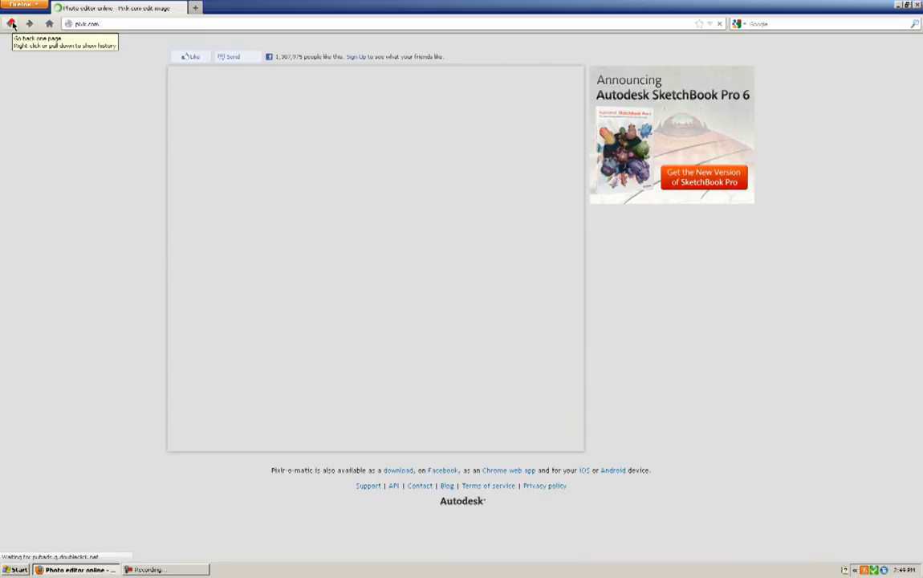
left_click(11, 20)
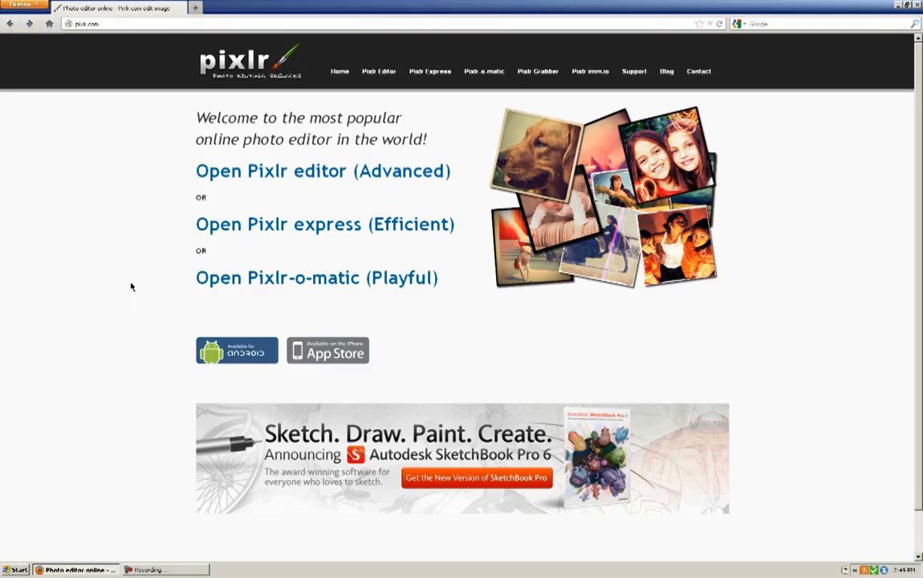
left_click(324, 224)
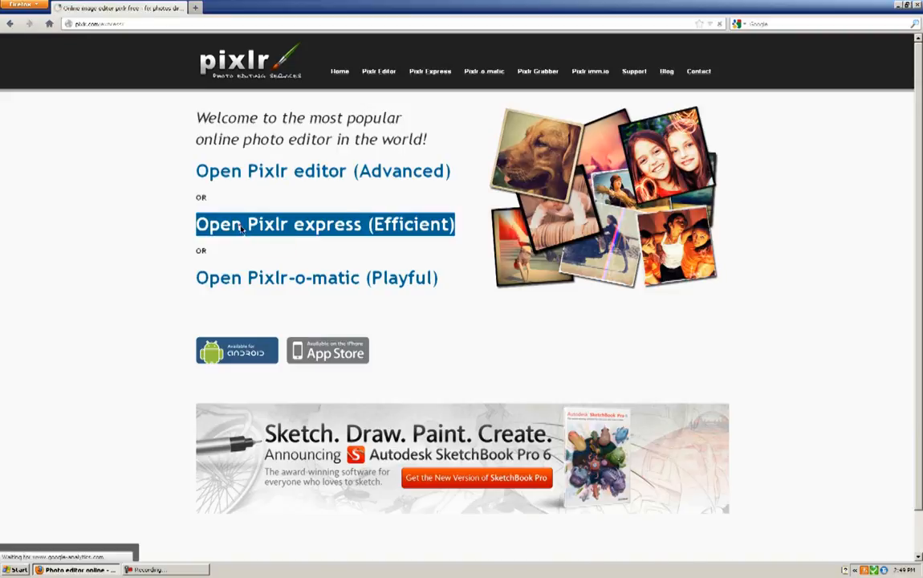